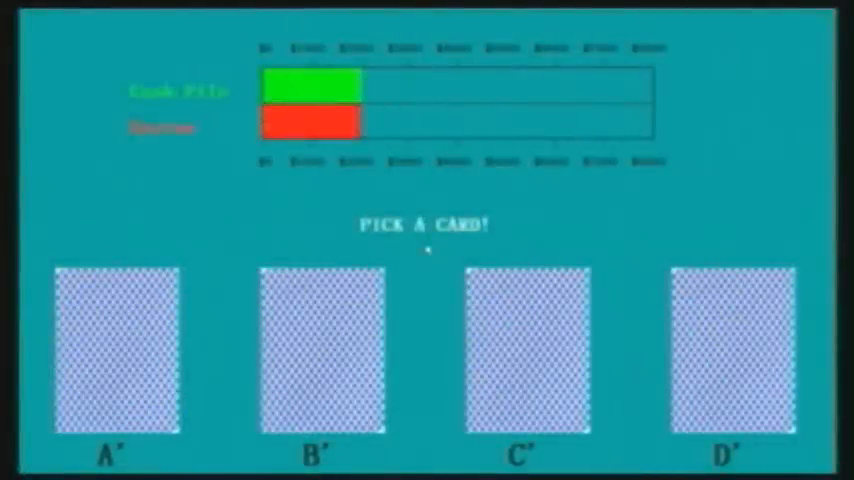
mouse_move(305, 372)
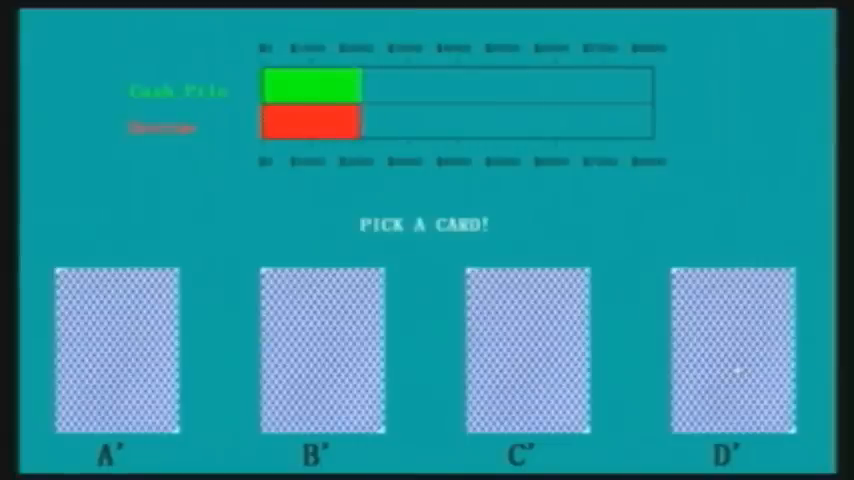
- Draw four cards alternating decks D and B, winning $80 and $40 to grow the cash bar
click(731, 350)
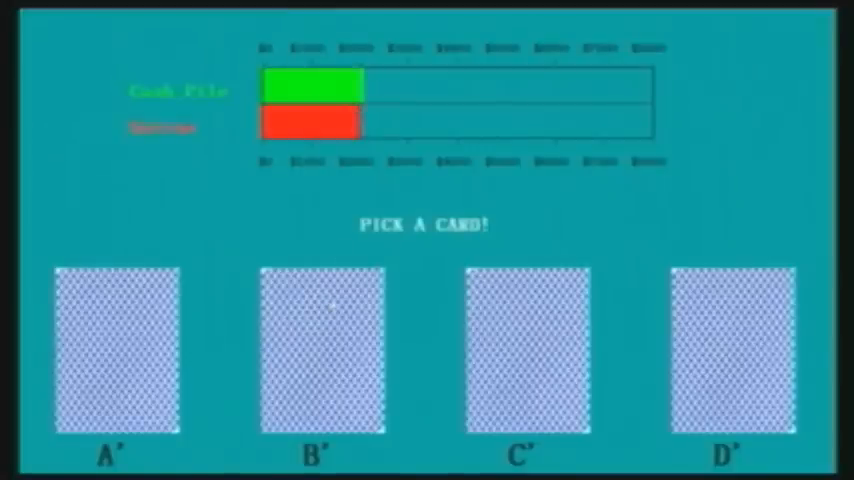
click(116, 350)
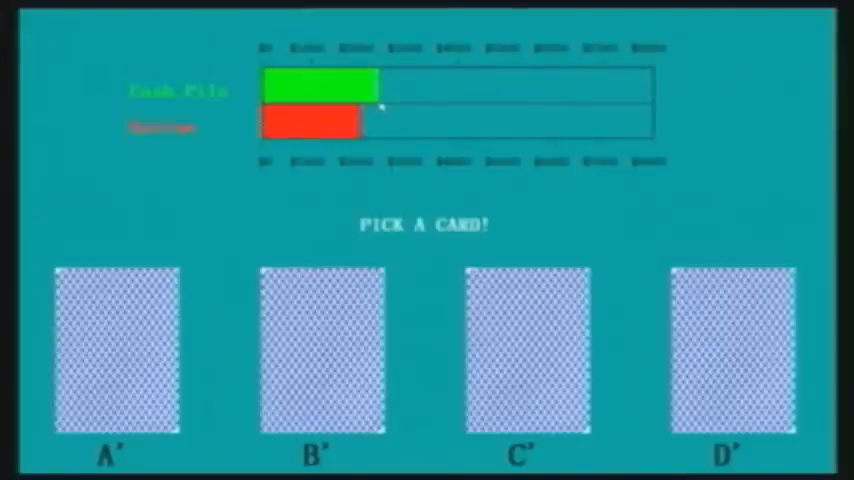
click(320, 350)
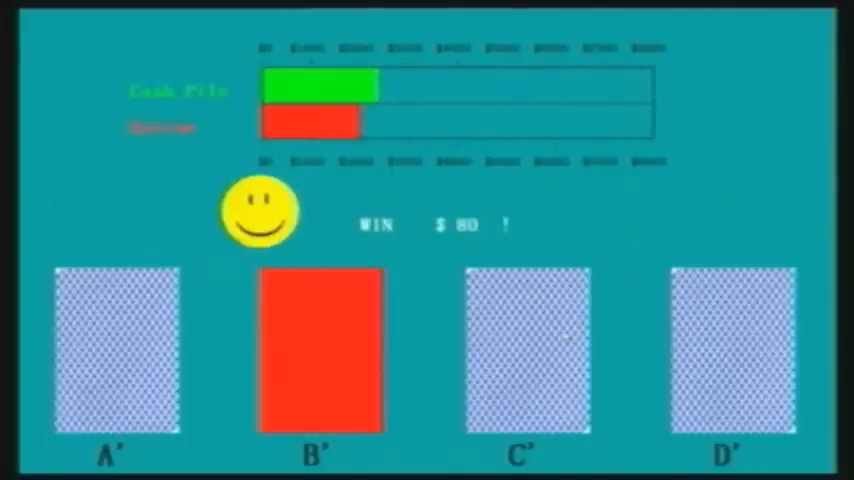
click(731, 350)
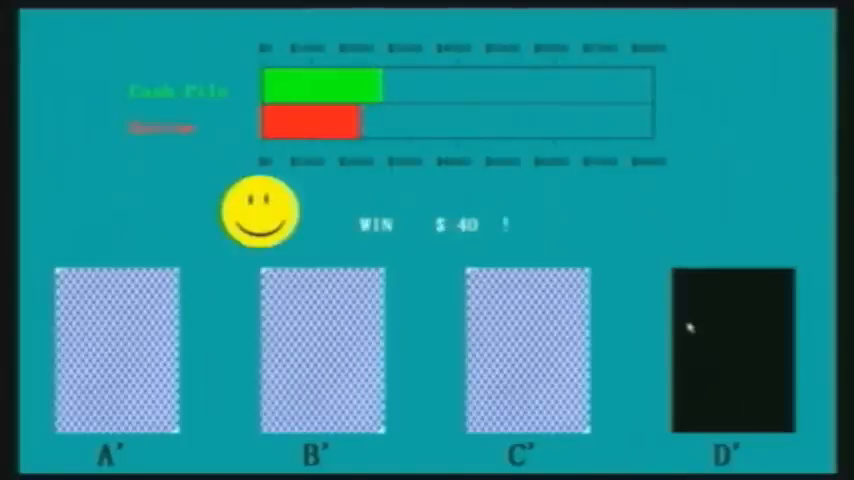